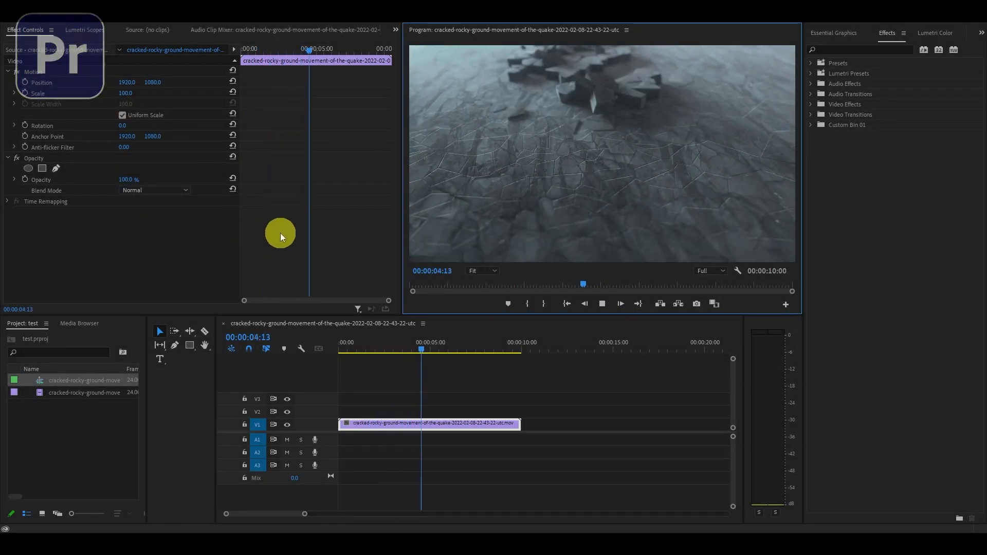
Split a short piece off the start of the cracked-ground clip on V1 via its context menu
right_click(430, 423)
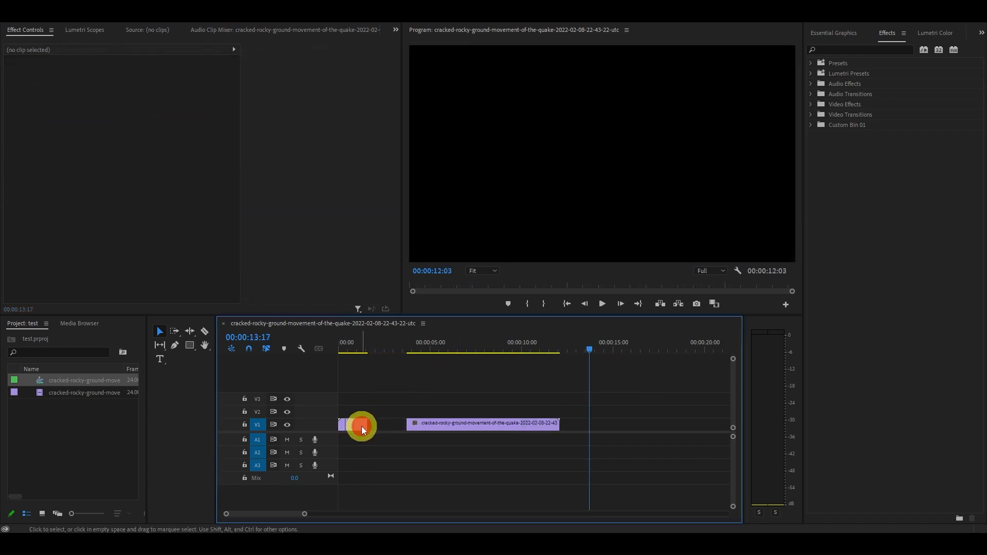
Duplicate the short clip piece along V1 before and after the long clip via its context menu
right_click(361, 423)
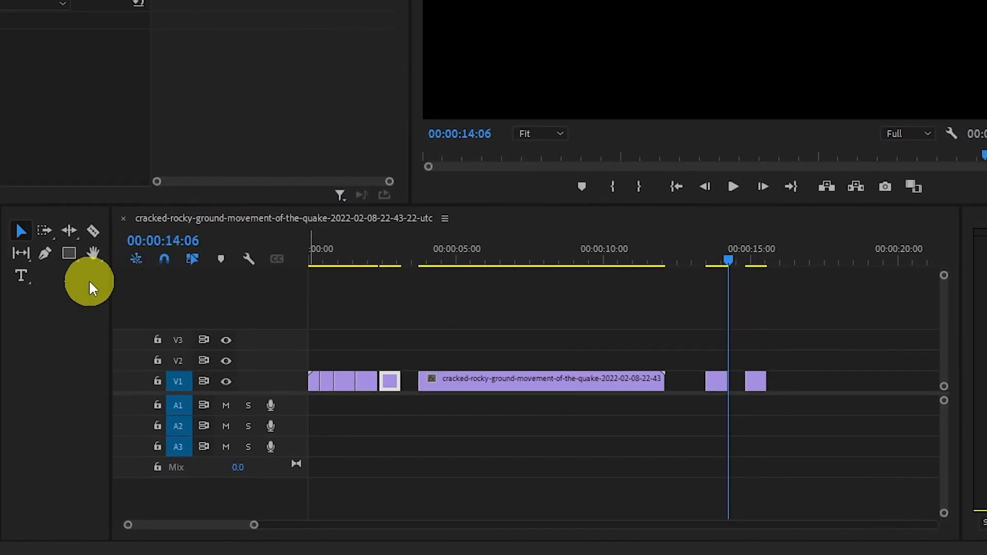
mouse_move(92, 236)
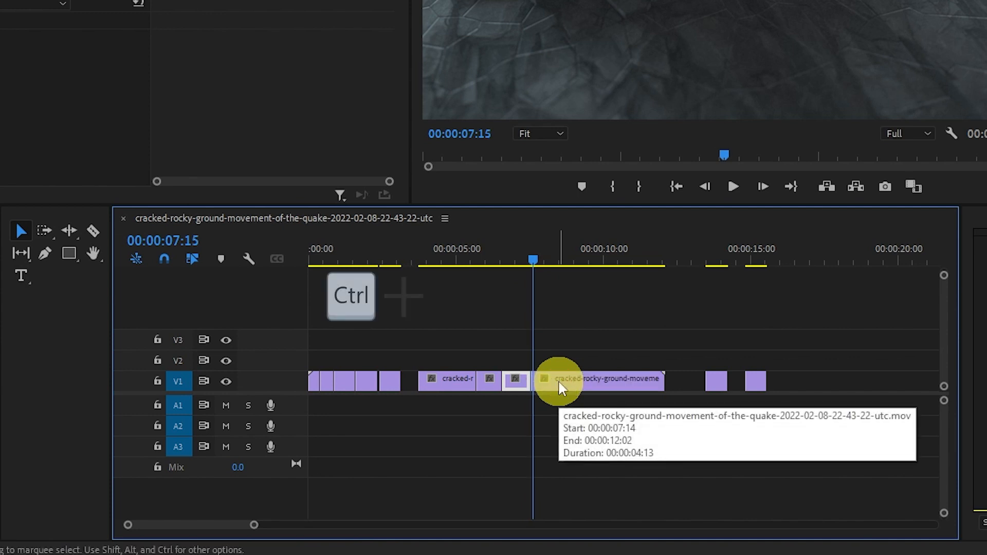
Add two edits to the long V1 clip at successive playhead positions with Ctrl+K
key(ctrl+k)
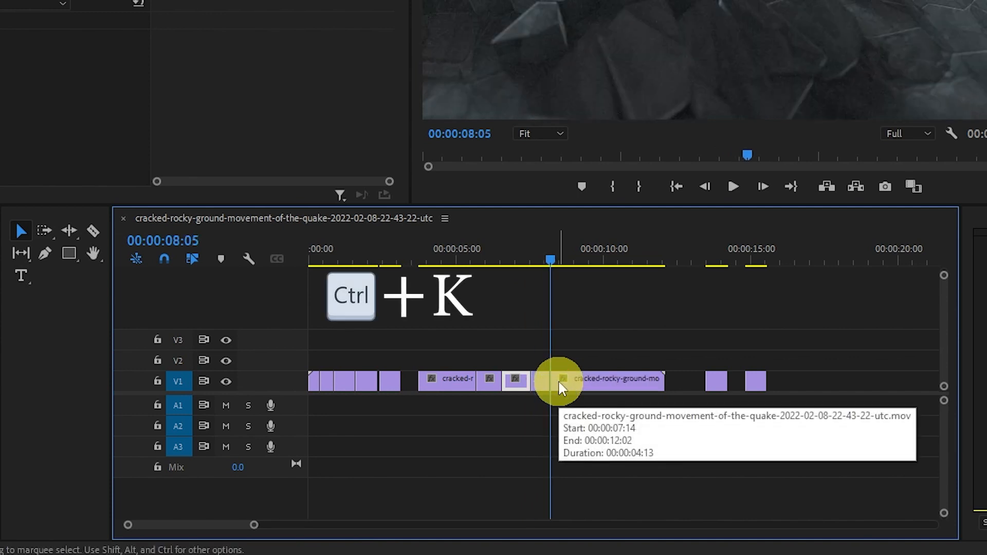
key(ctrl+k)
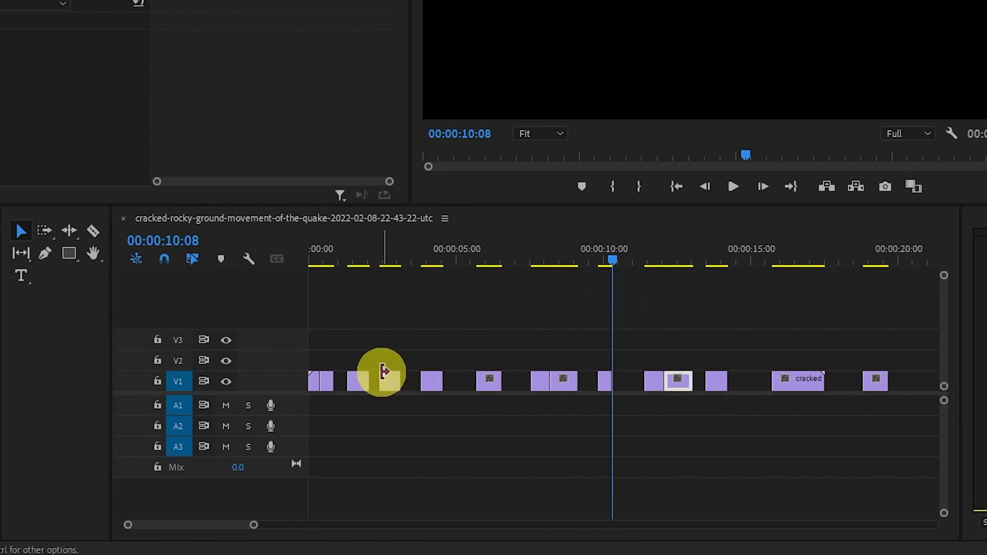
mouse_move(353, 371)
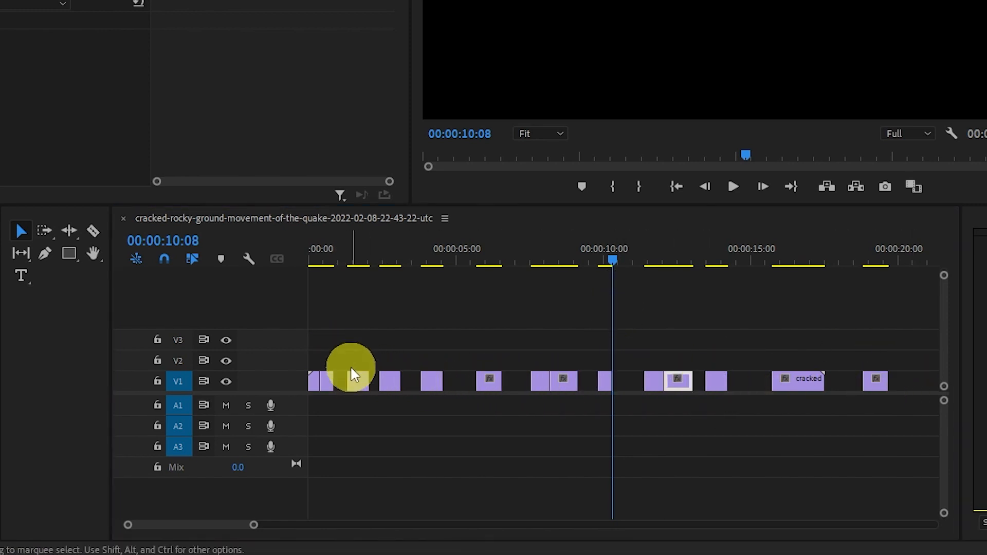
Select the cut clip pieces on V1 to drag them apart with gaps out to about 20 seconds
click(345, 382)
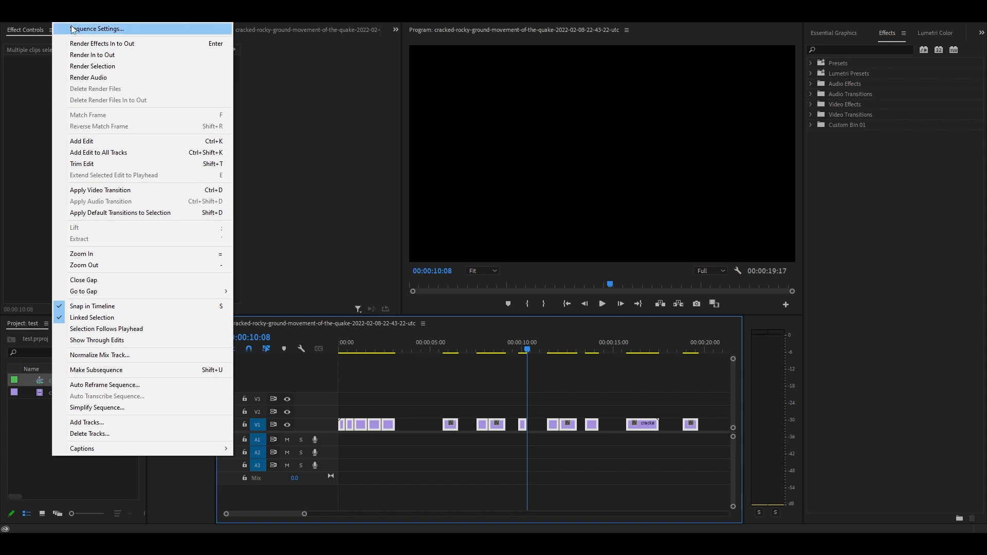
mouse_move(115, 283)
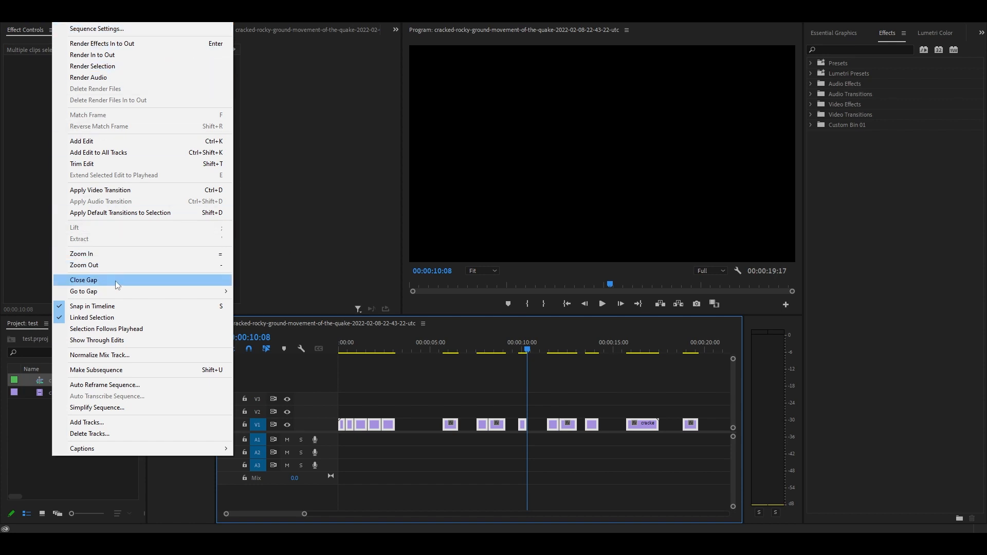
Close all gaps on V1 into one ~11-second run, then play it back and stop
click(83, 280)
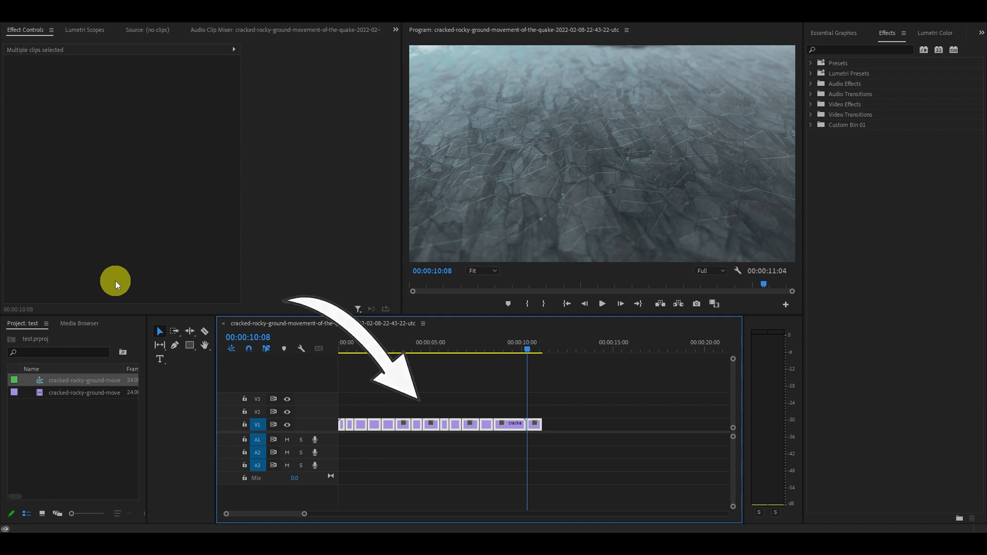
click(601, 304)
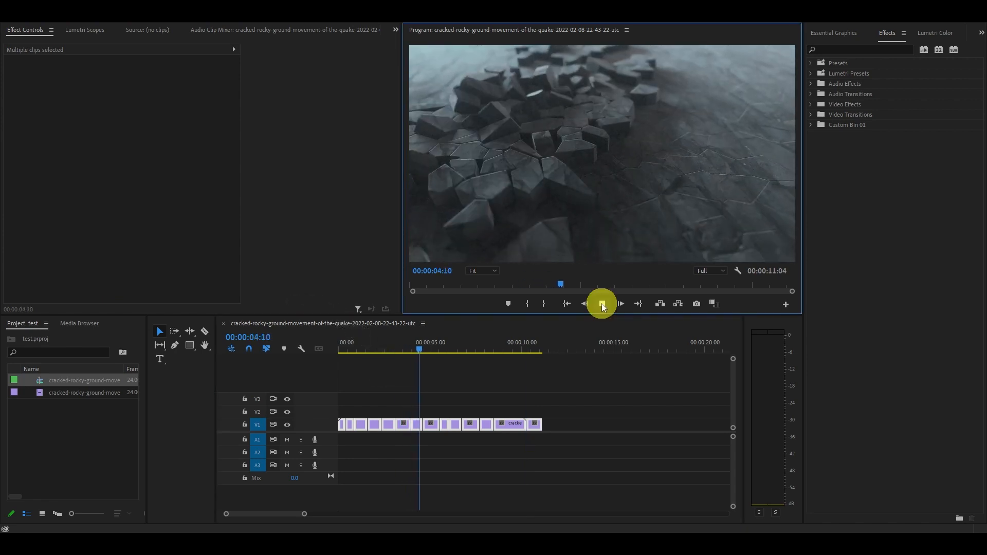
click(620, 304)
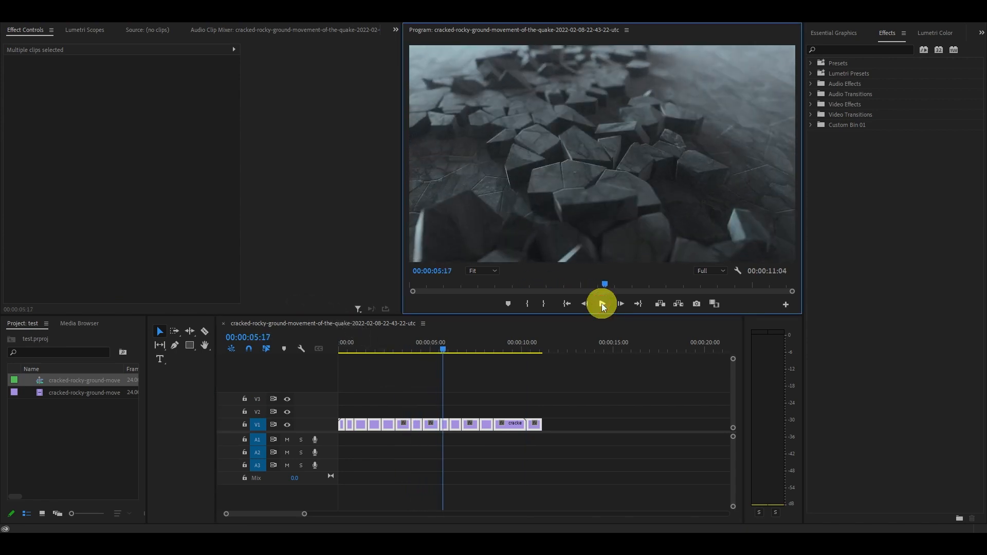